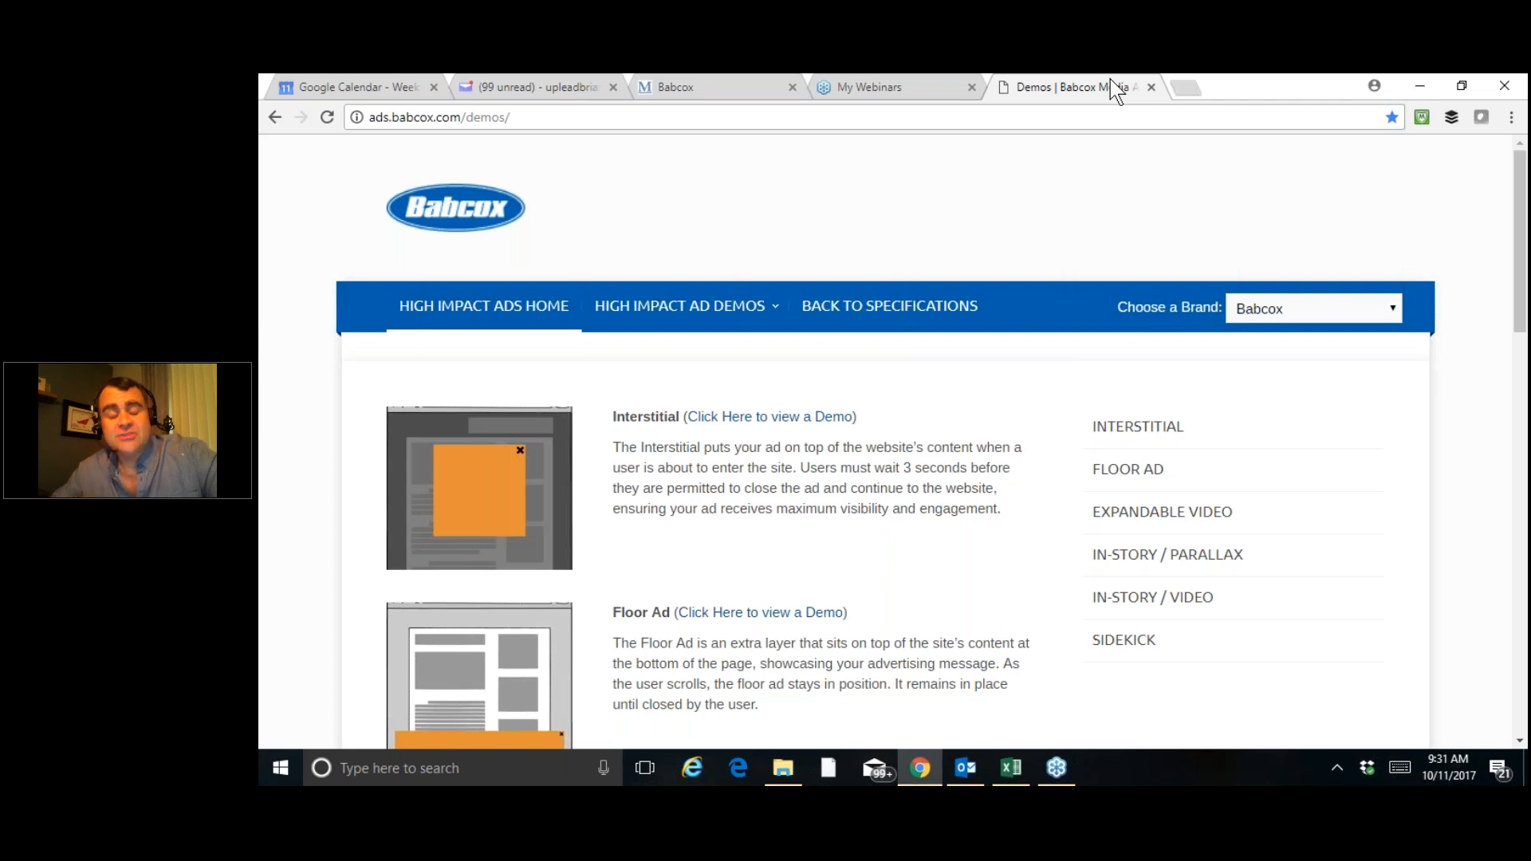
{"action": "mouse_move", "coordinate": [964, 208]}
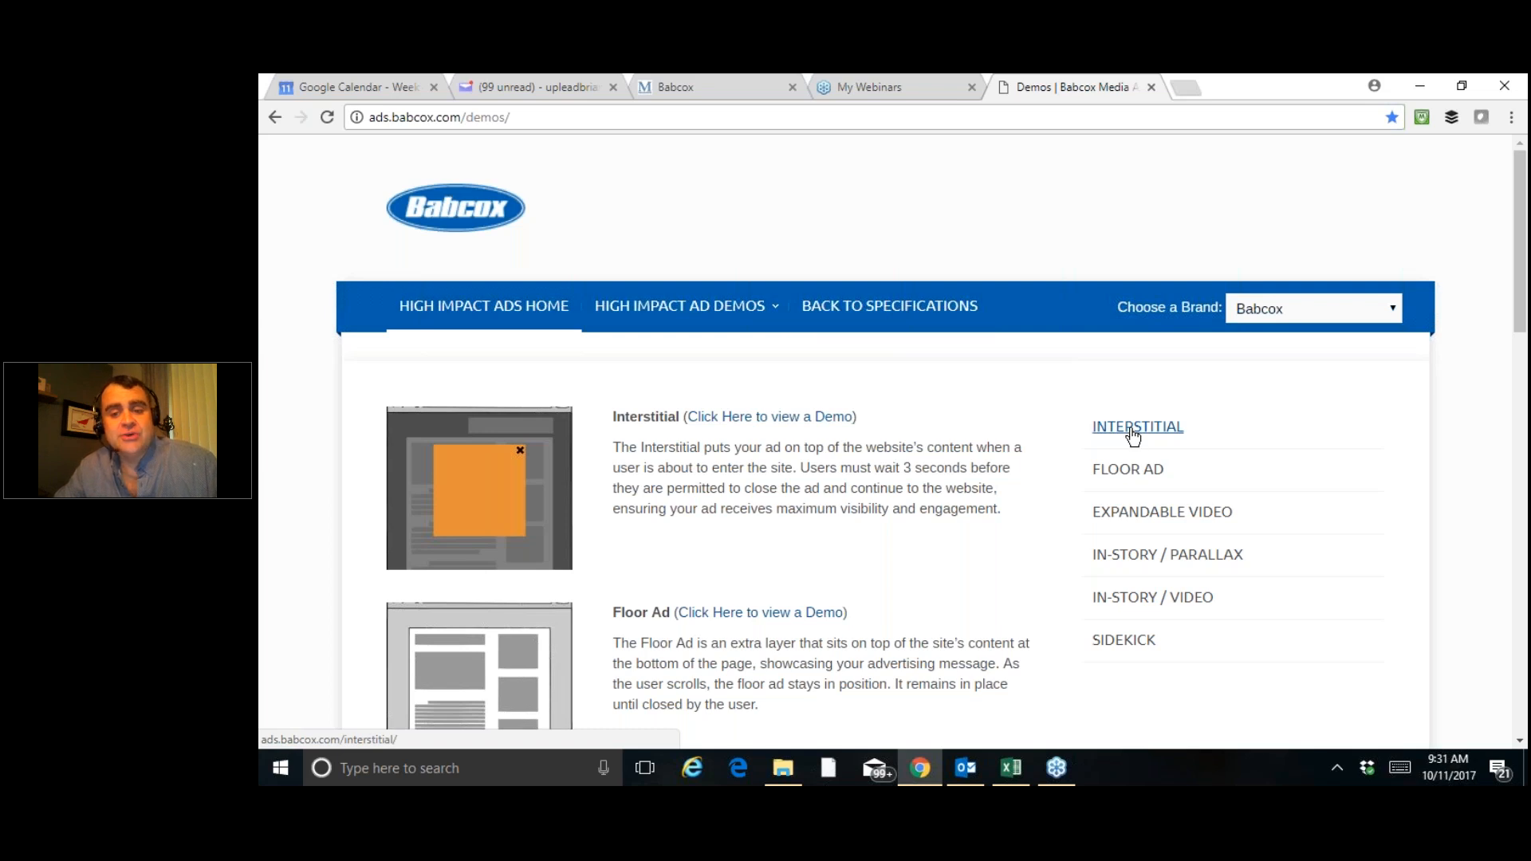
Show the Interstitial demo and dismiss its full-screen car ad to reveal the article.
{"action": "left_click", "coordinate": [1137, 427]}
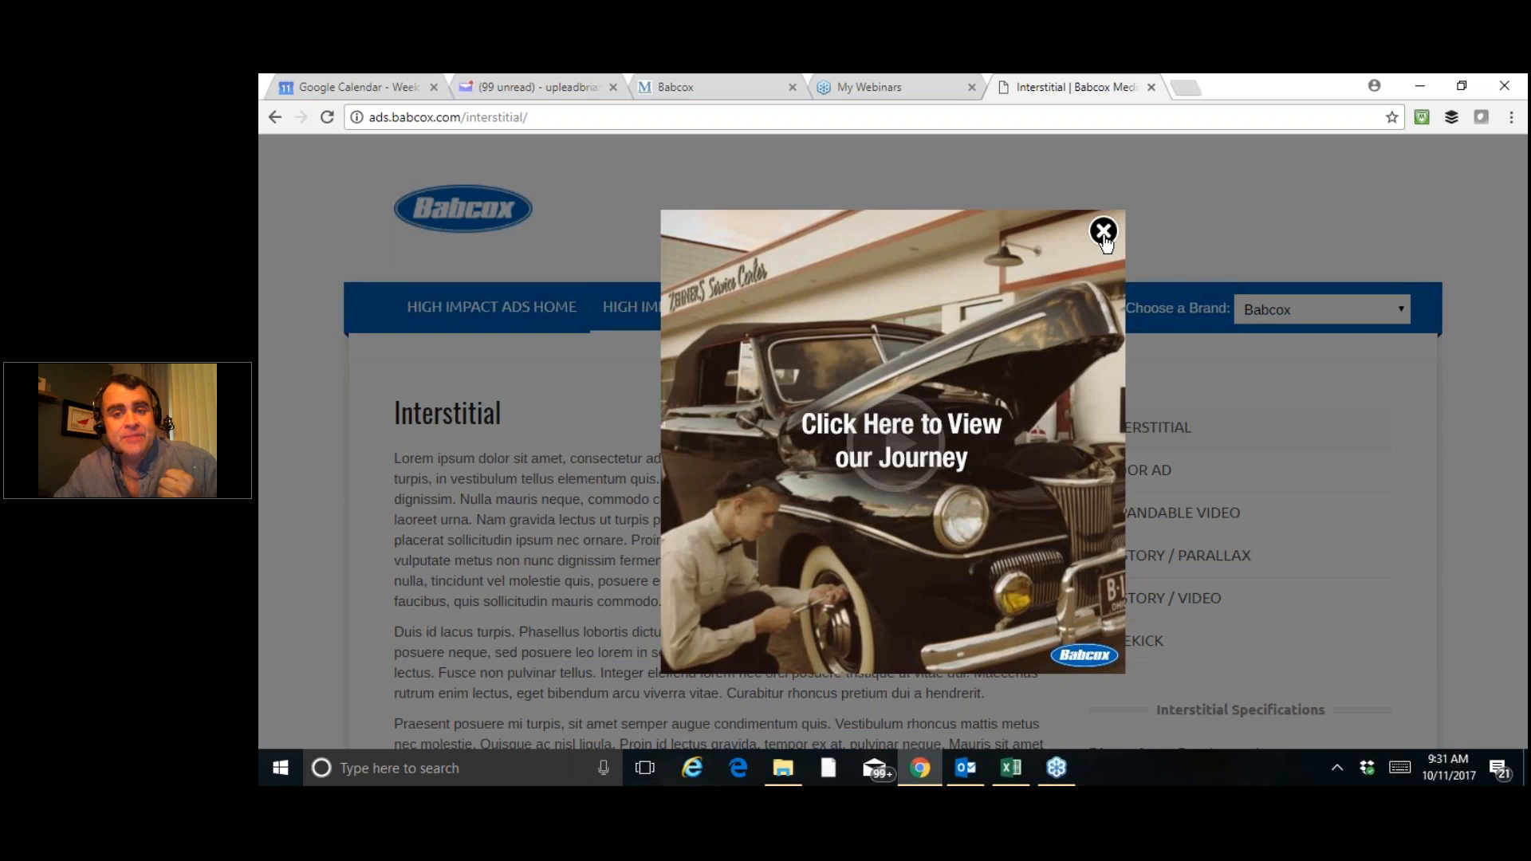
{"action": "left_click", "coordinate": [1102, 233]}
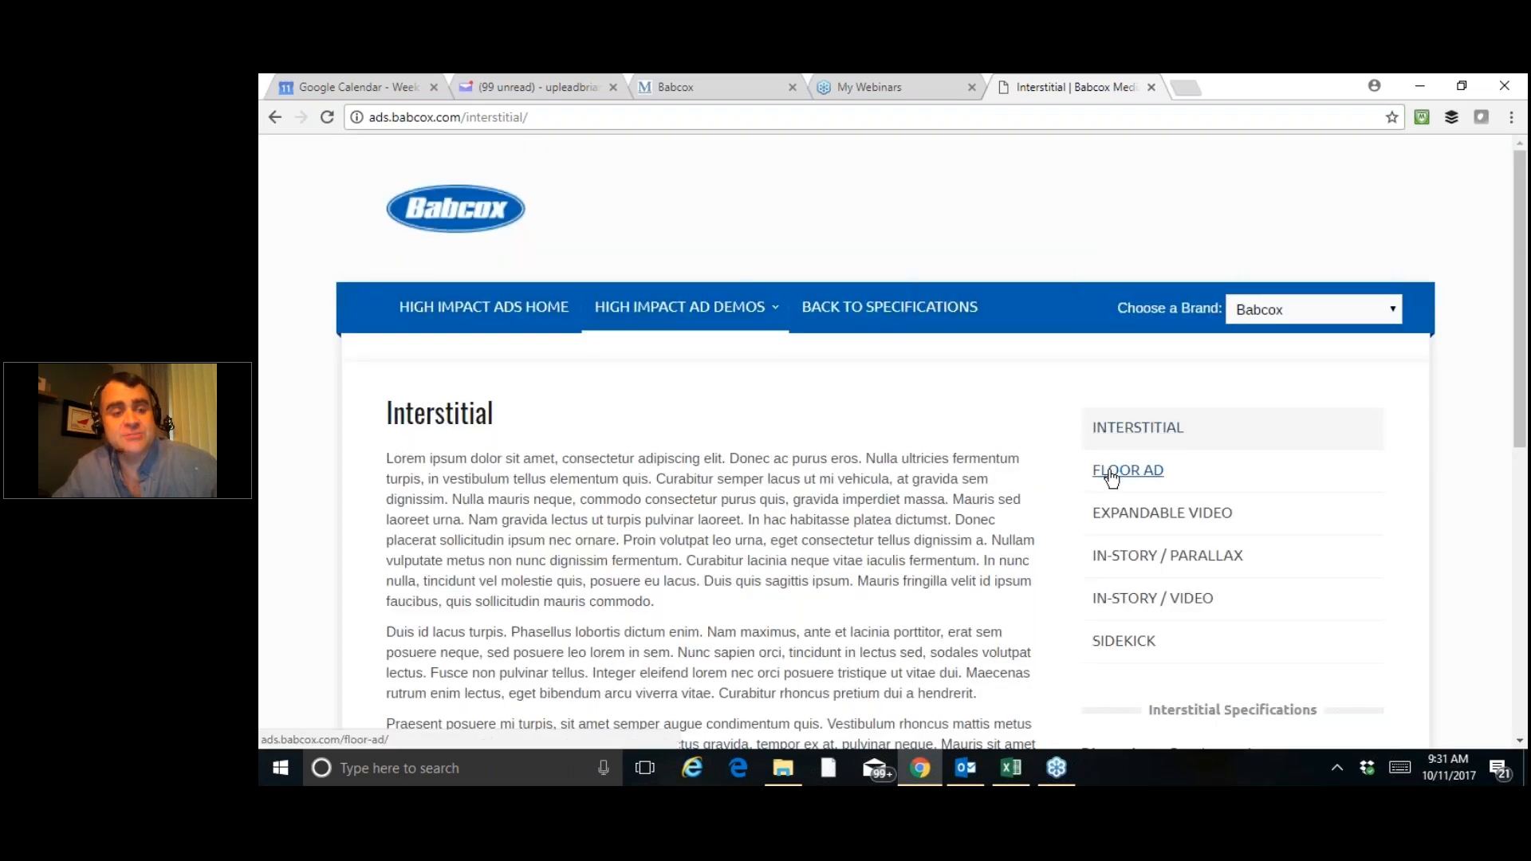
Show the Floor Ad demo and close the Ford truck banner pinned at the bottom.
{"action": "left_click", "coordinate": [1128, 469]}
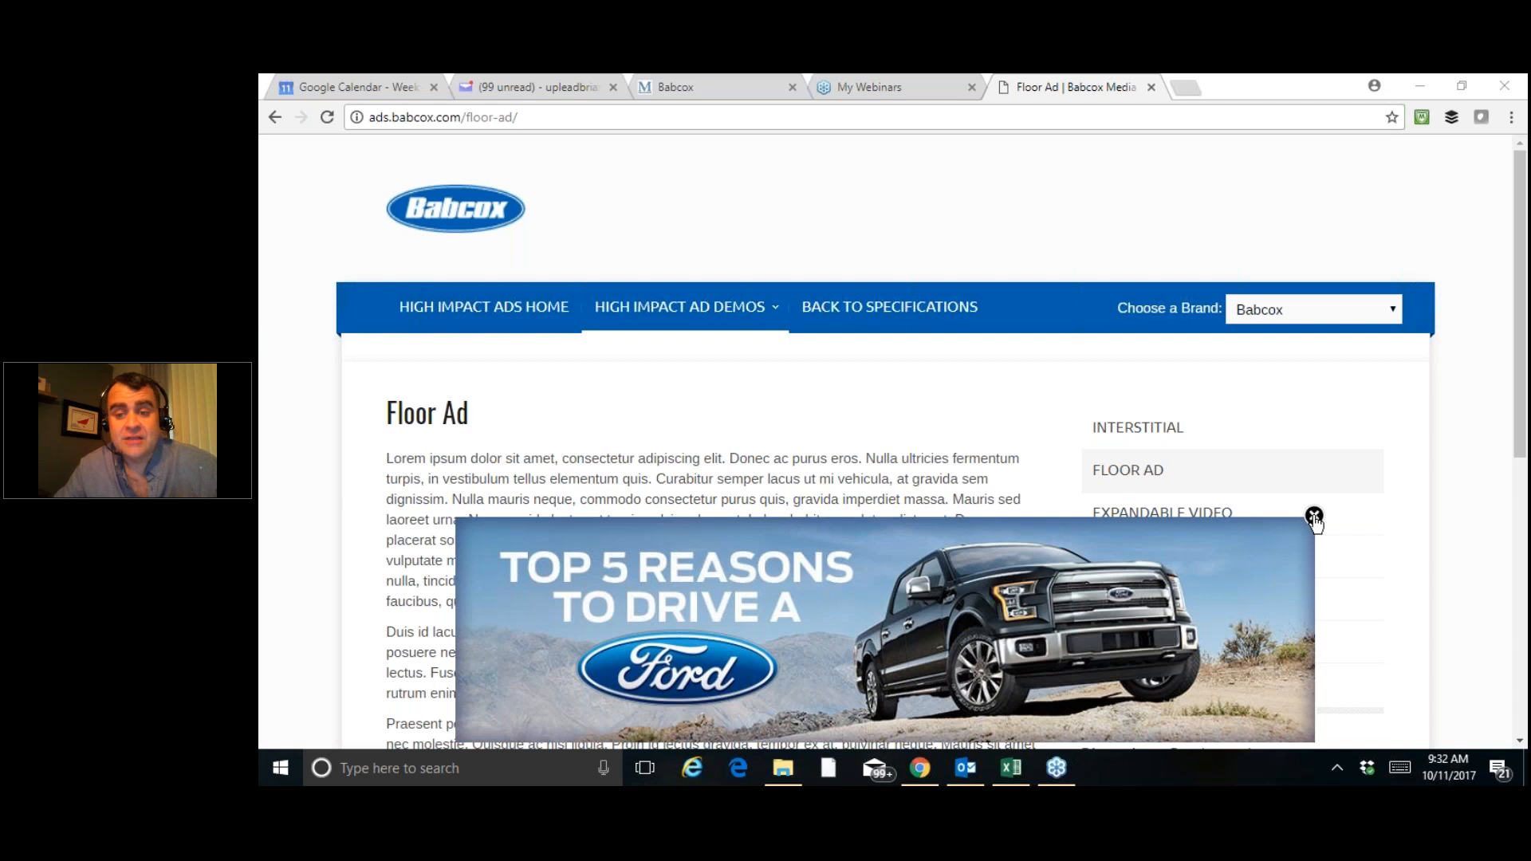
{"action": "left_click", "coordinate": [1313, 516]}
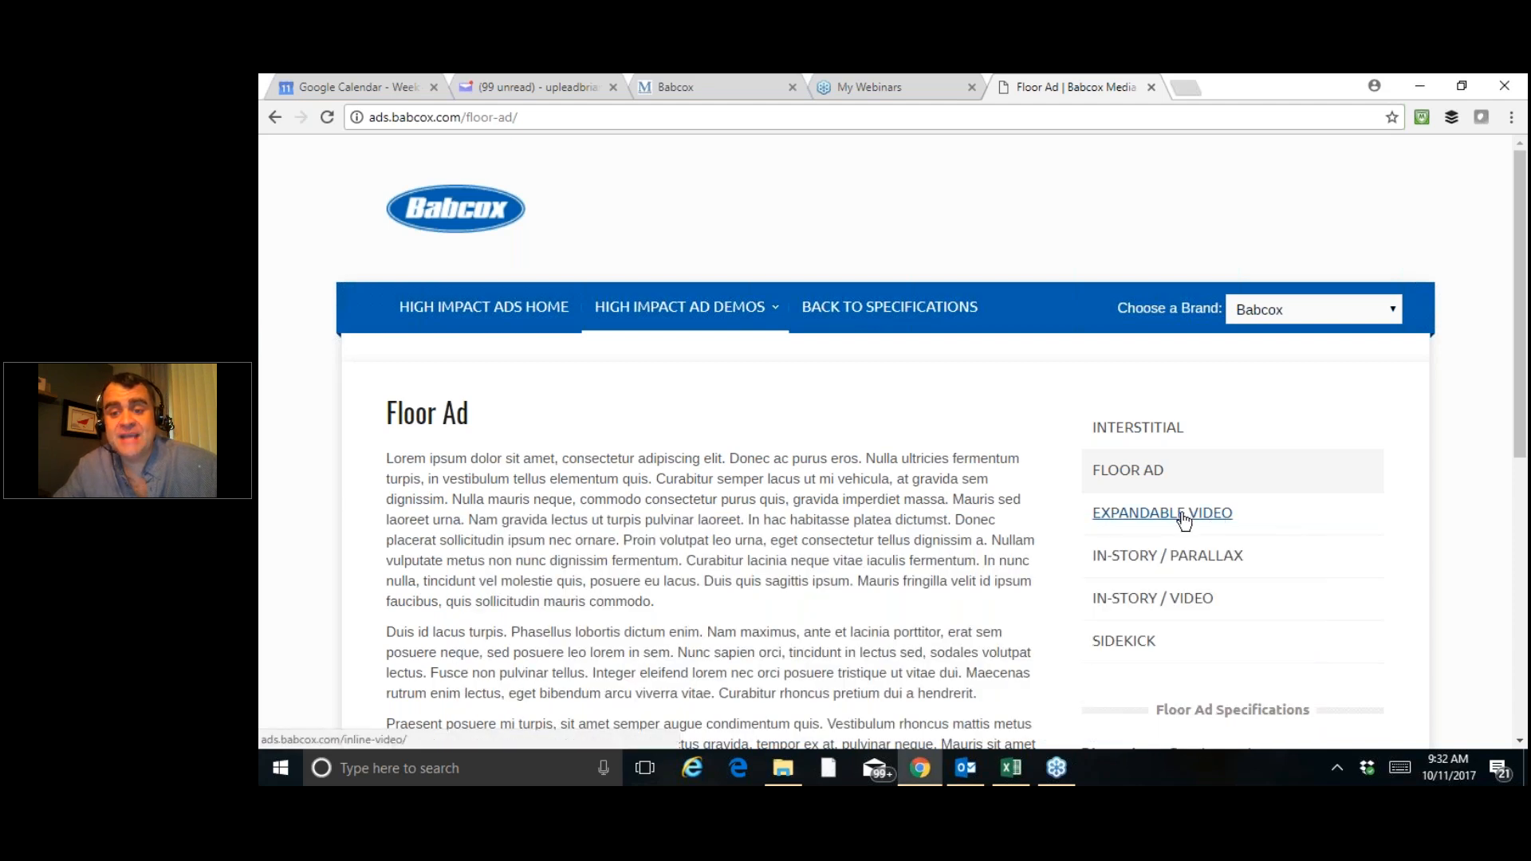
Show the Expandable Video demo with its video ad playing beside the article.
{"action": "left_click", "coordinate": [1161, 513]}
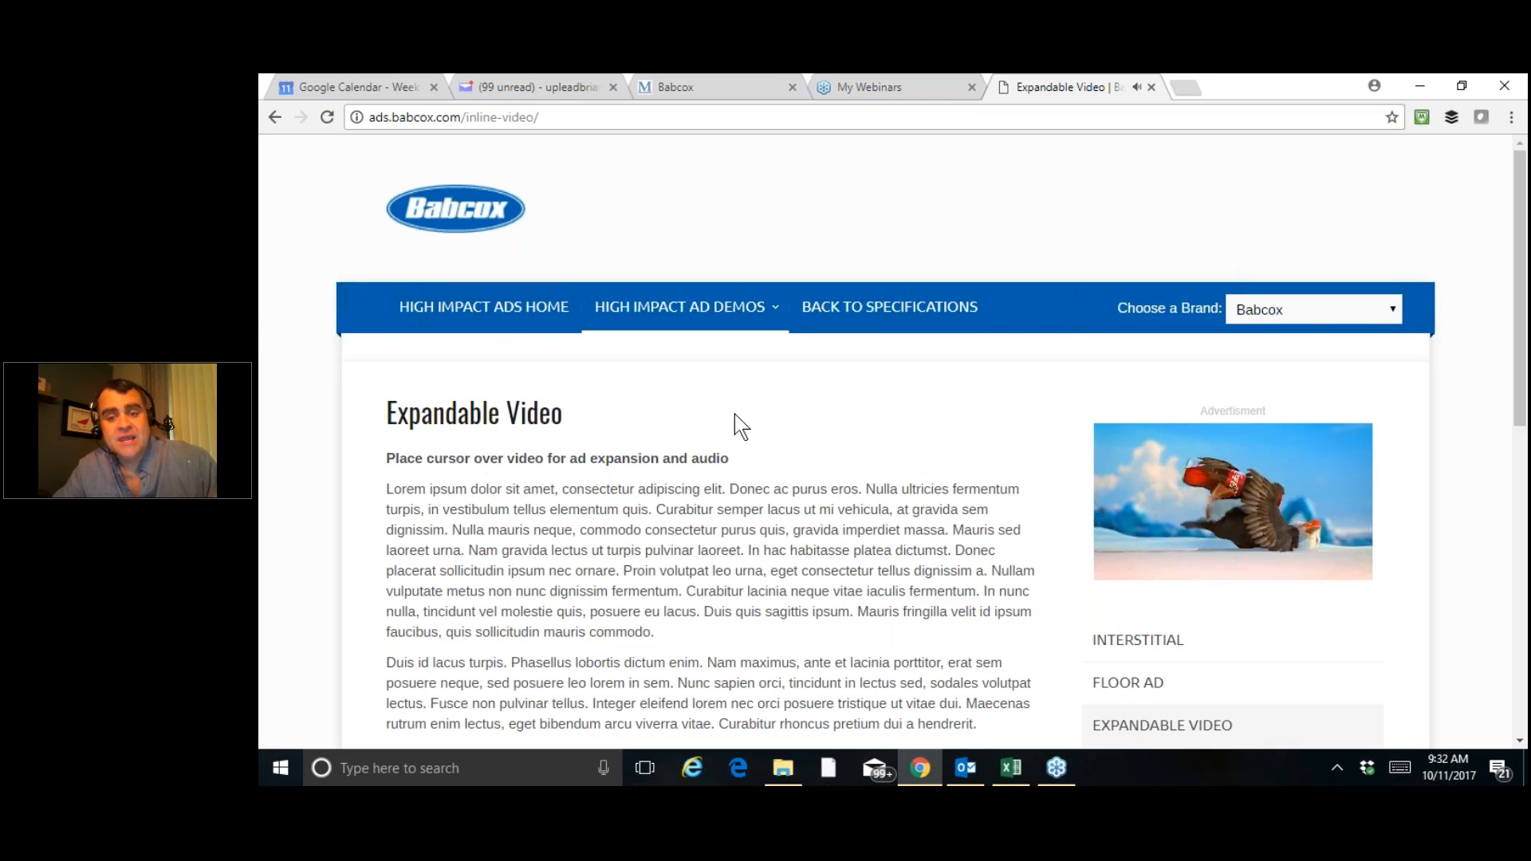
{"action": "mouse_move", "coordinate": [896, 459]}
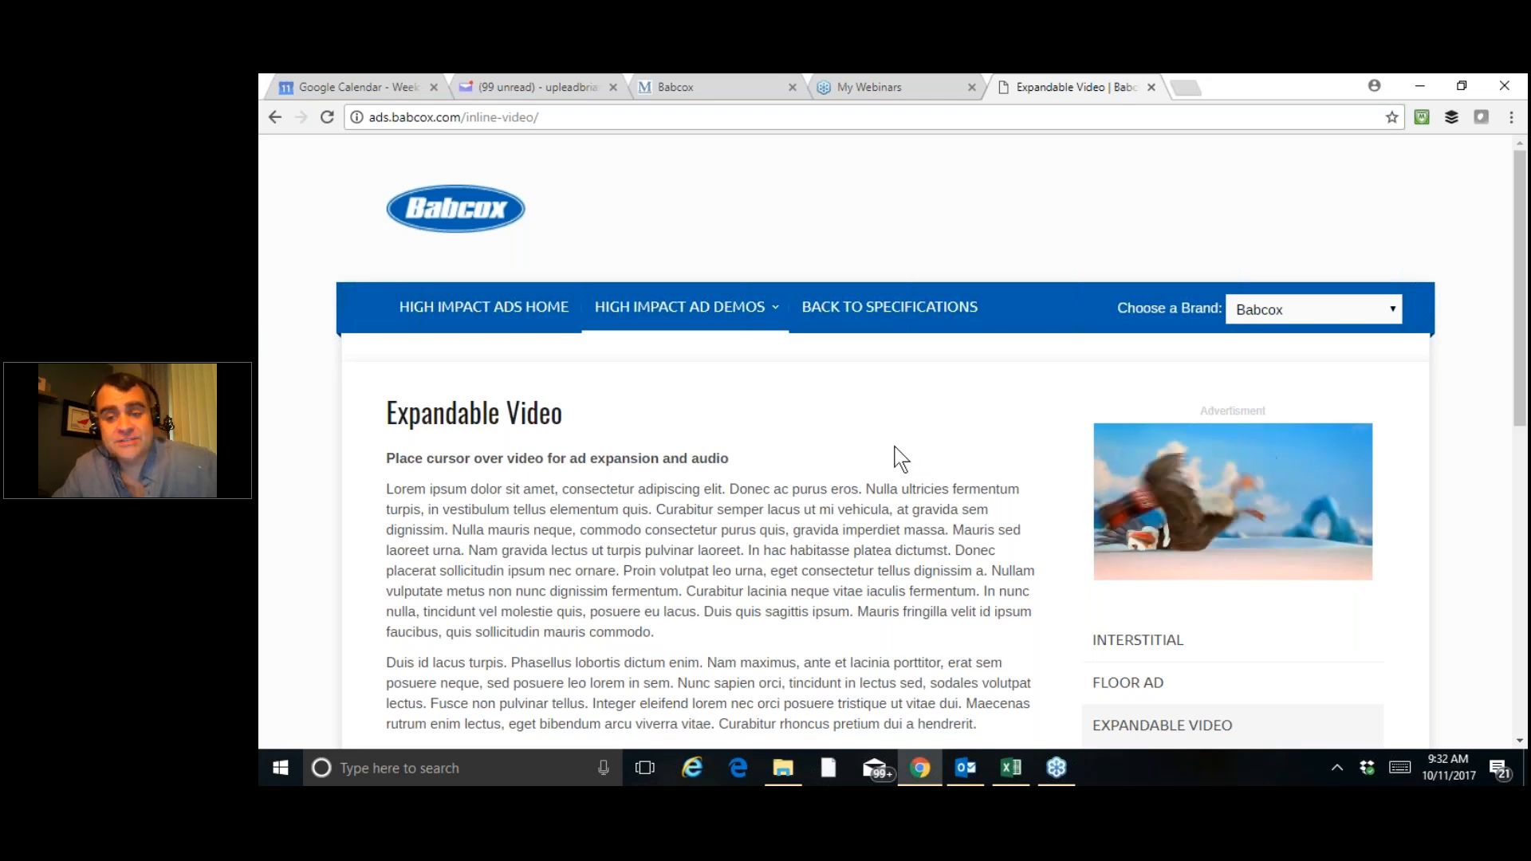
{"action": "mouse_move", "coordinate": [1233, 501]}
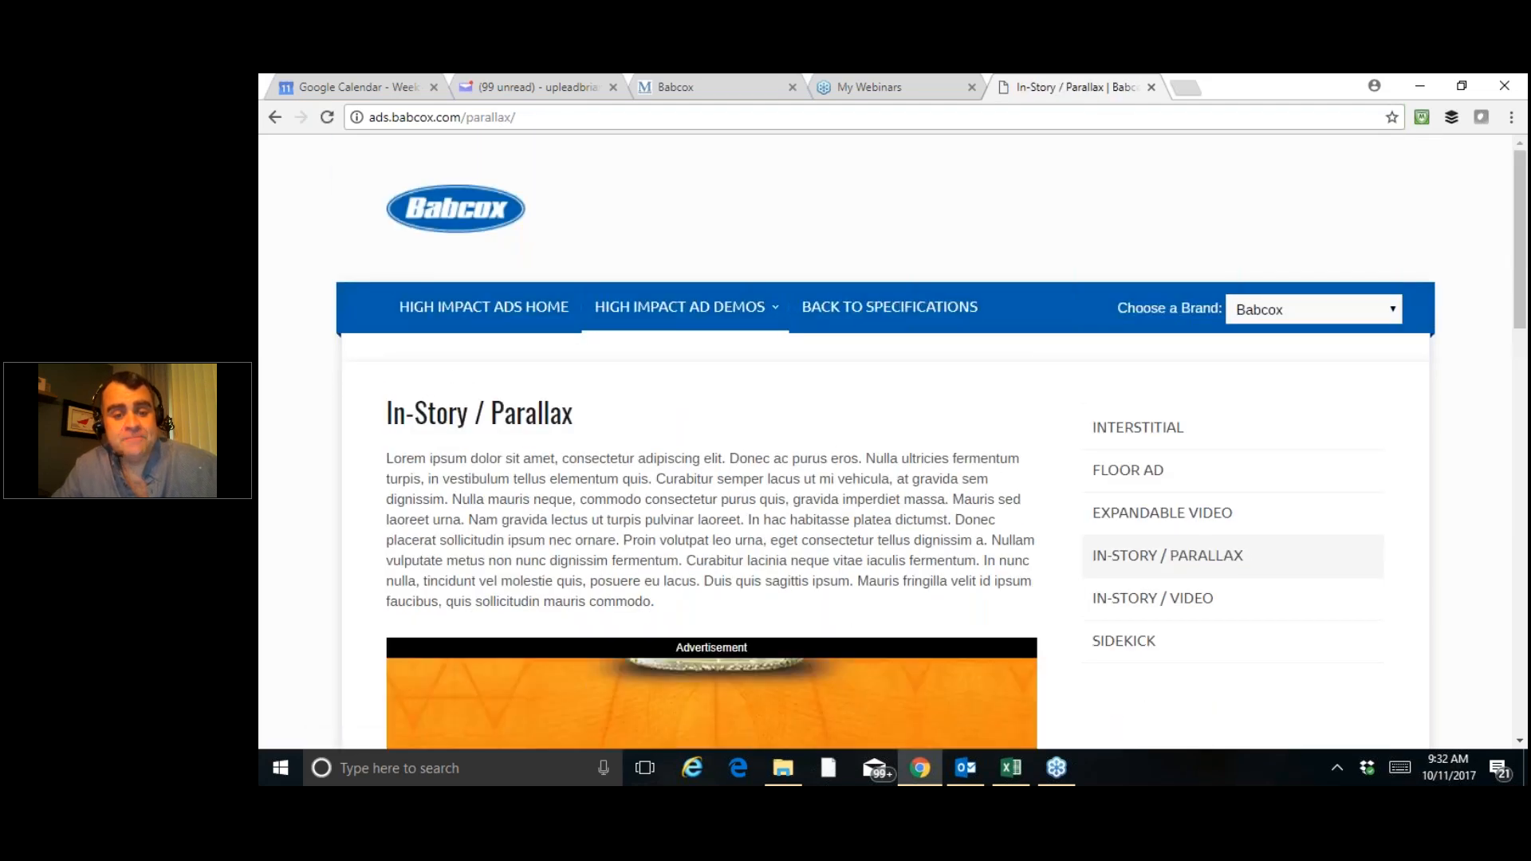
{"action": "mouse_move", "coordinate": [973, 456]}
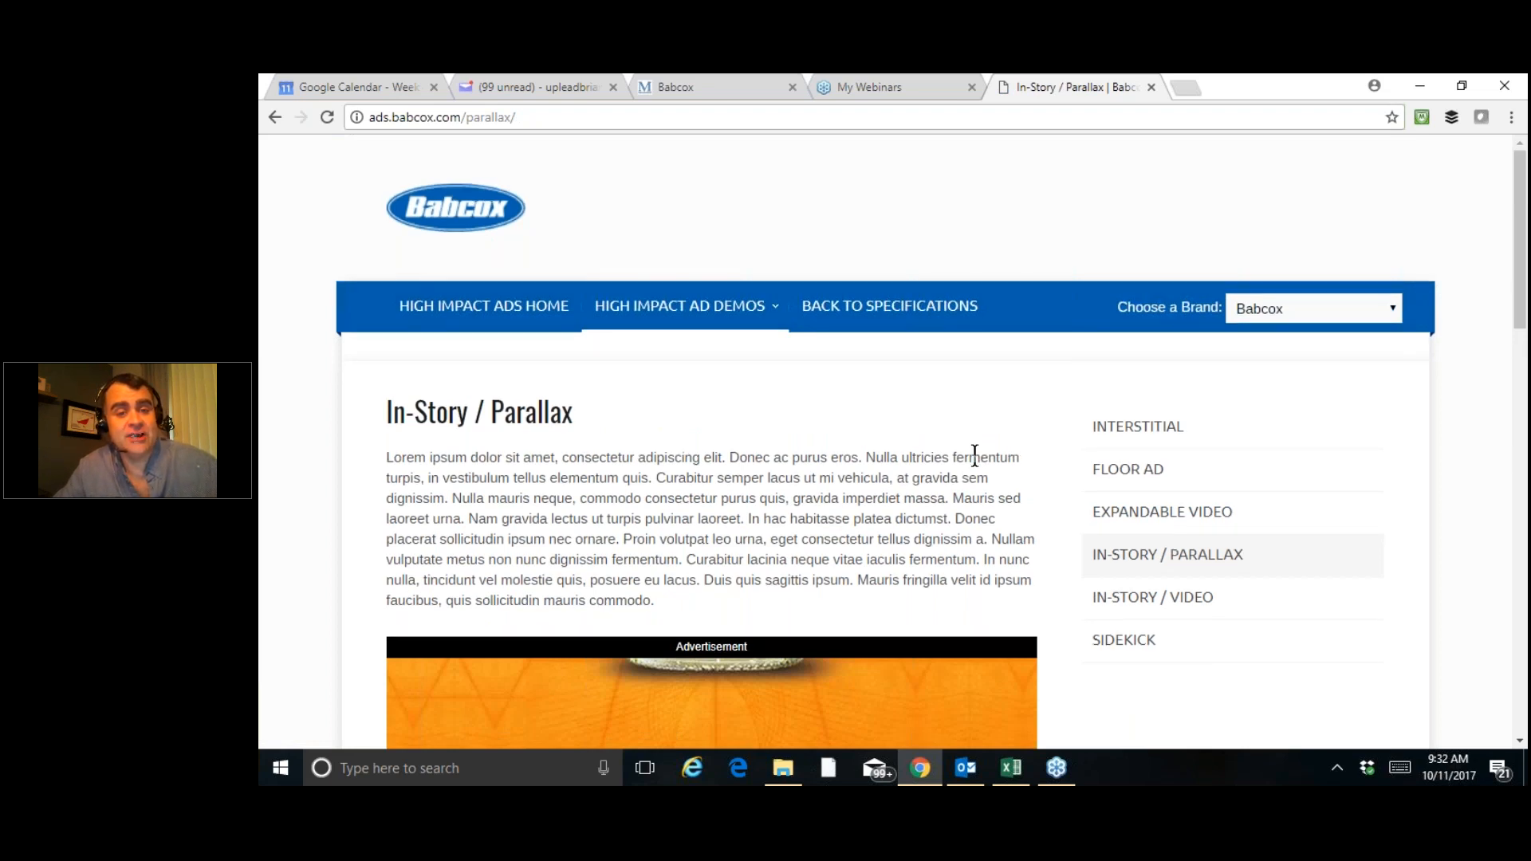
Scroll past the parallax bottle ad, then move on to the In-Story / Video demo.
{"action": "scroll", "scroll_direction": "down", "scroll_amount": 3}
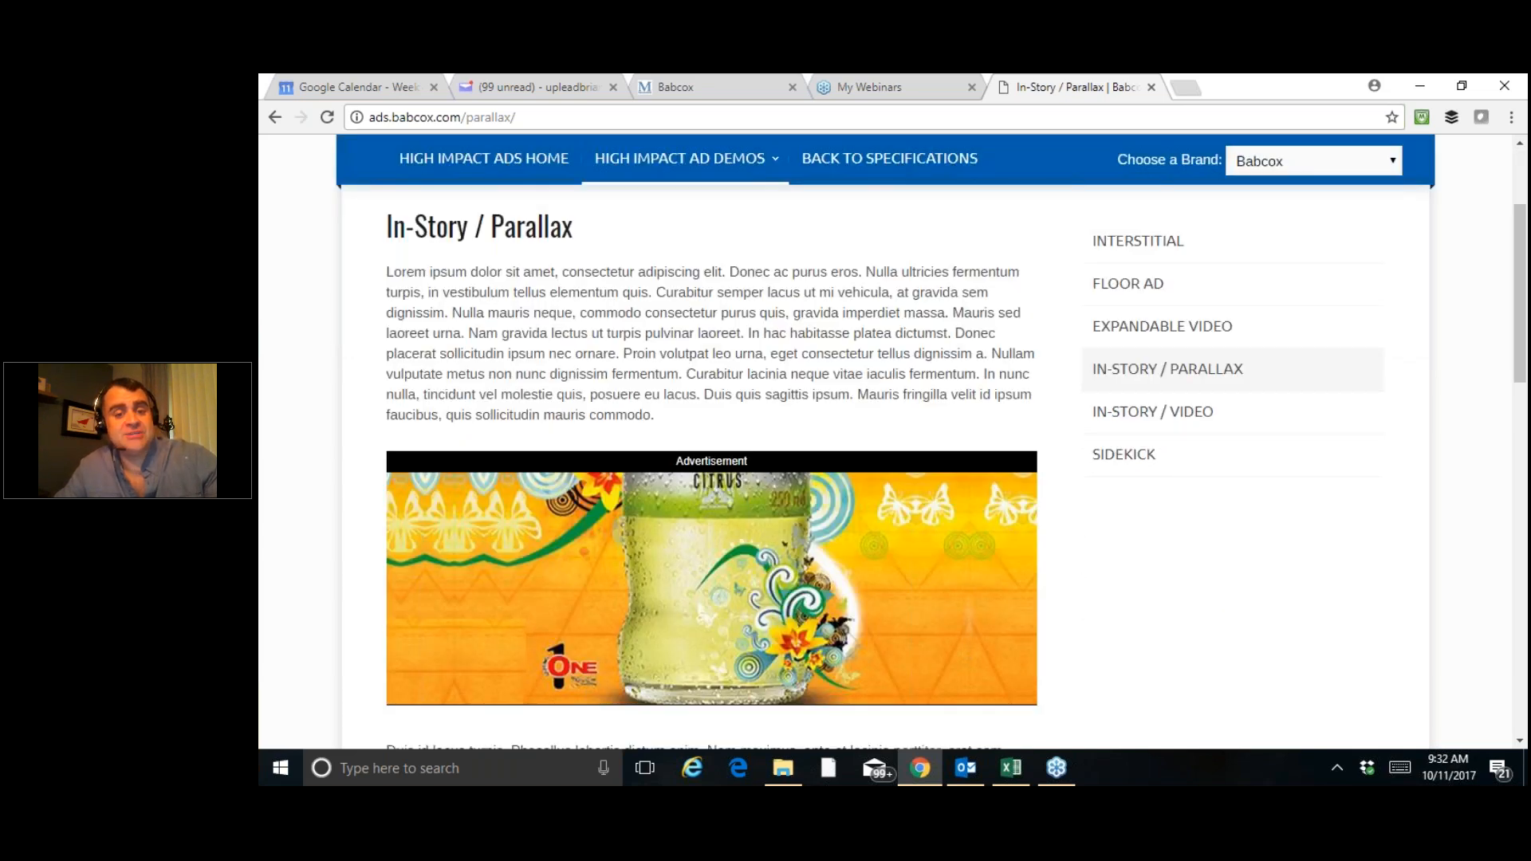
{"action": "scroll", "scroll_direction": "down", "scroll_amount": 3}
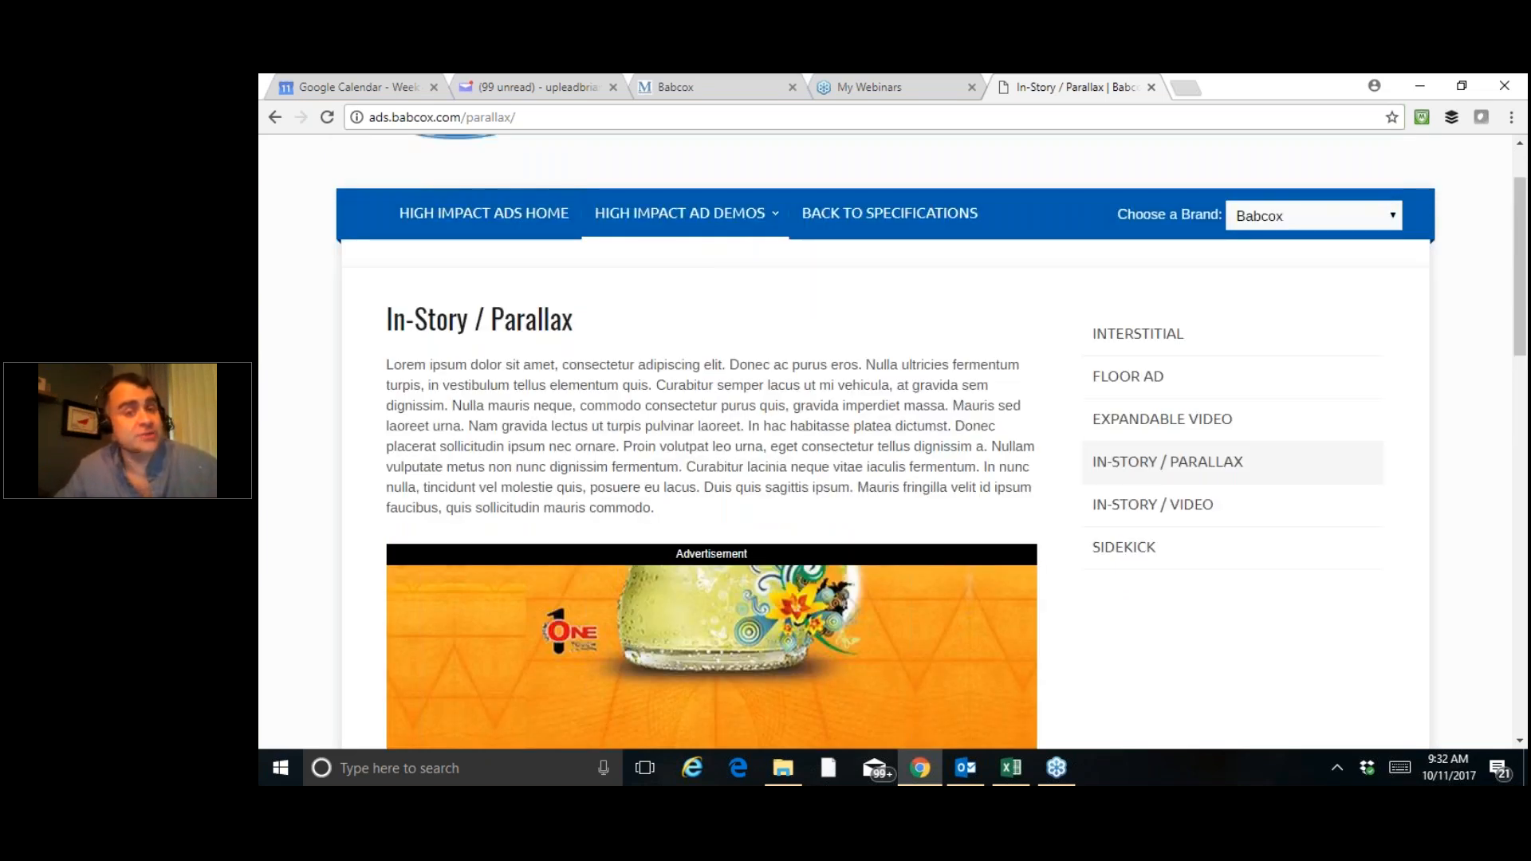
{"action": "scroll", "scroll_direction": "down", "scroll_amount": 3}
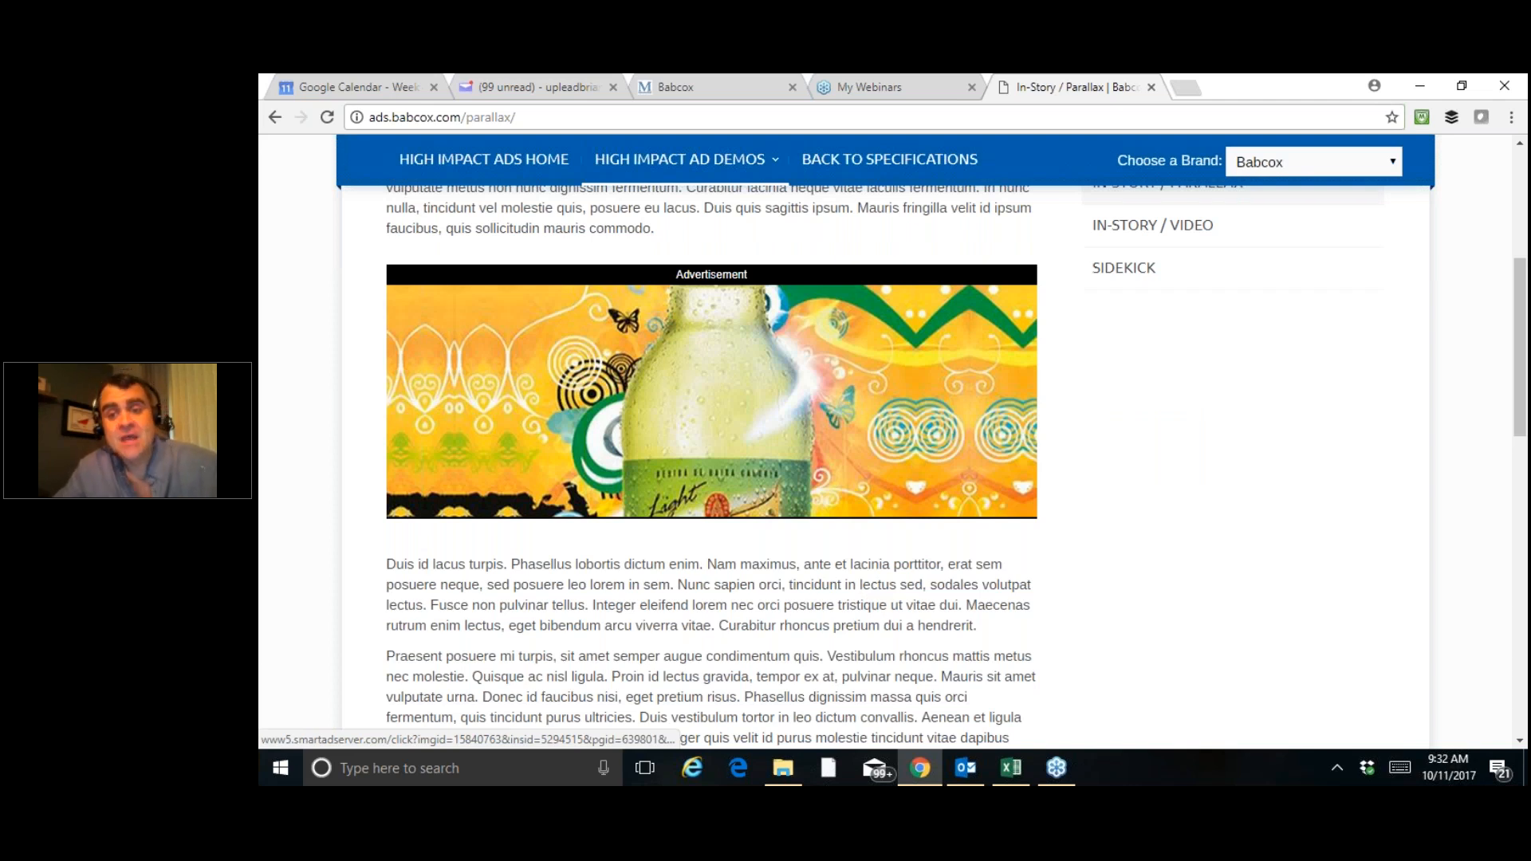
{"action": "left_click", "coordinate": [1151, 319]}
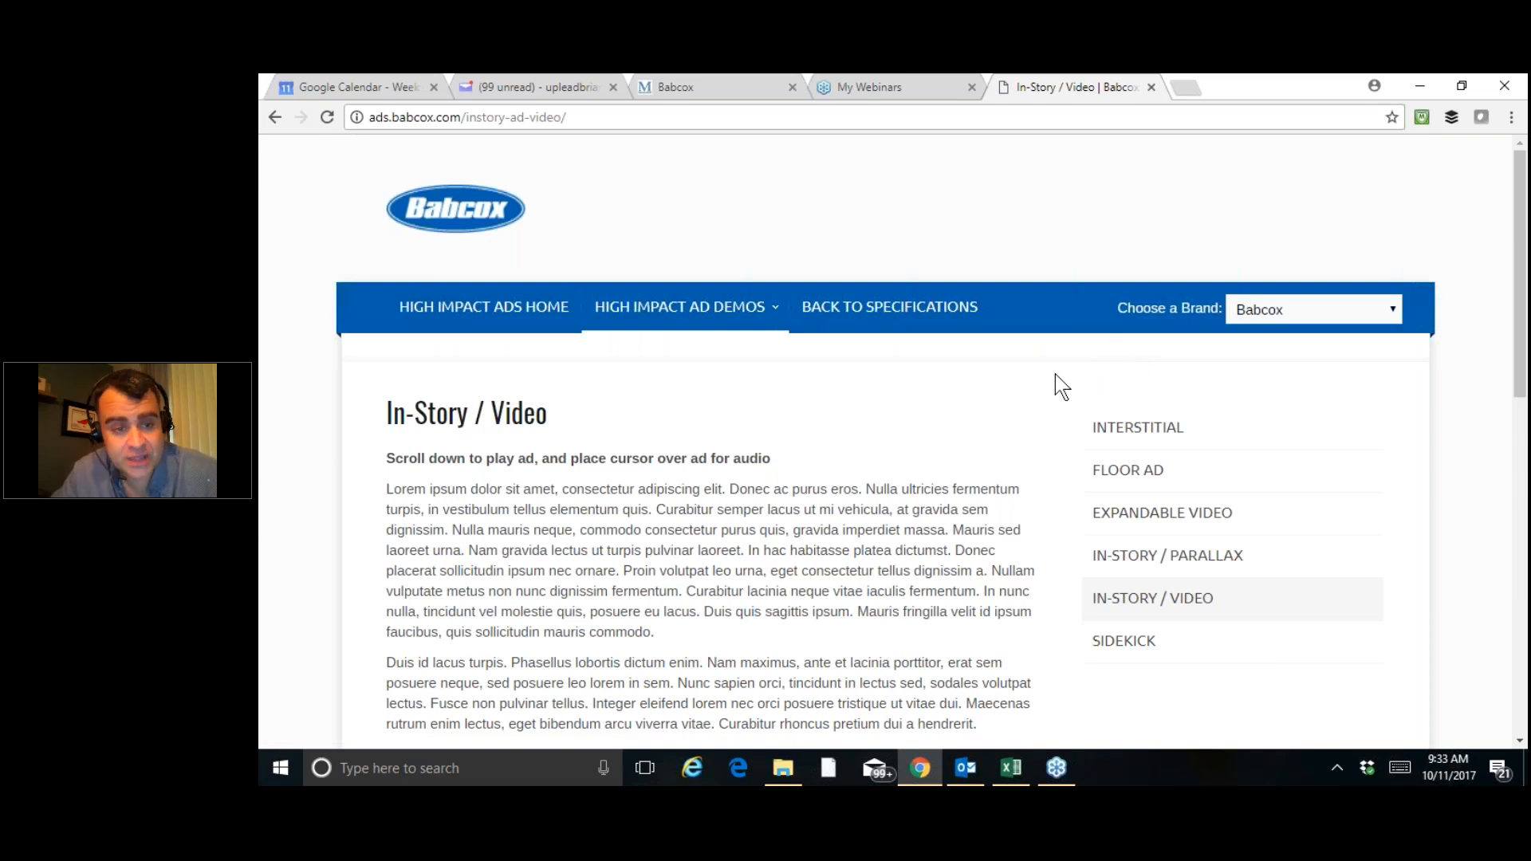
Look down the In-Story / Video demo page, then head to the Sidekick demo.
{"action": "scroll", "scroll_direction": "down", "scroll_amount": 3}
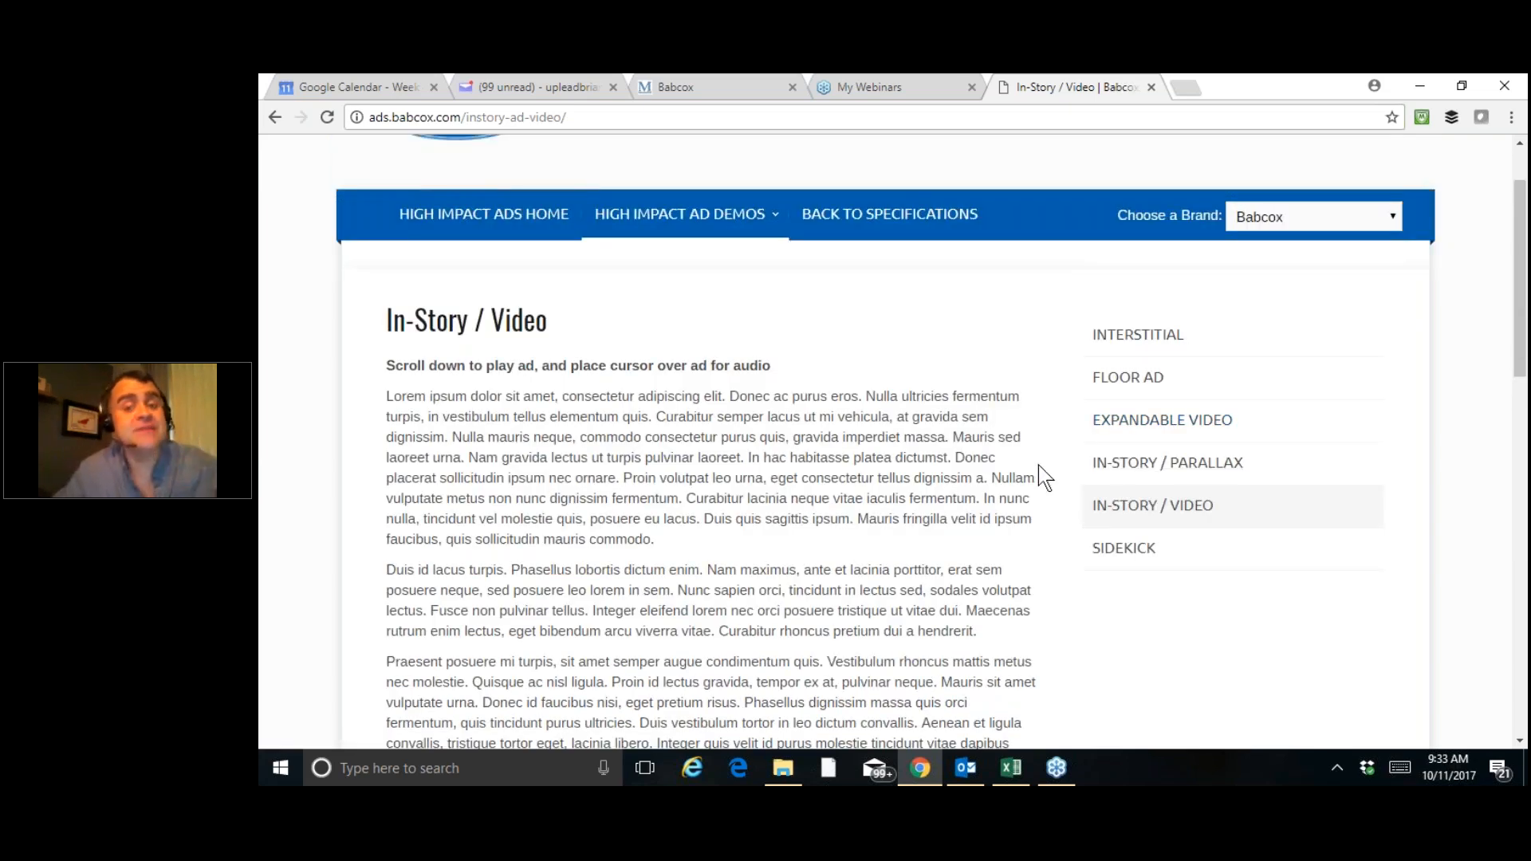
{"action": "left_click", "coordinate": [1123, 547]}
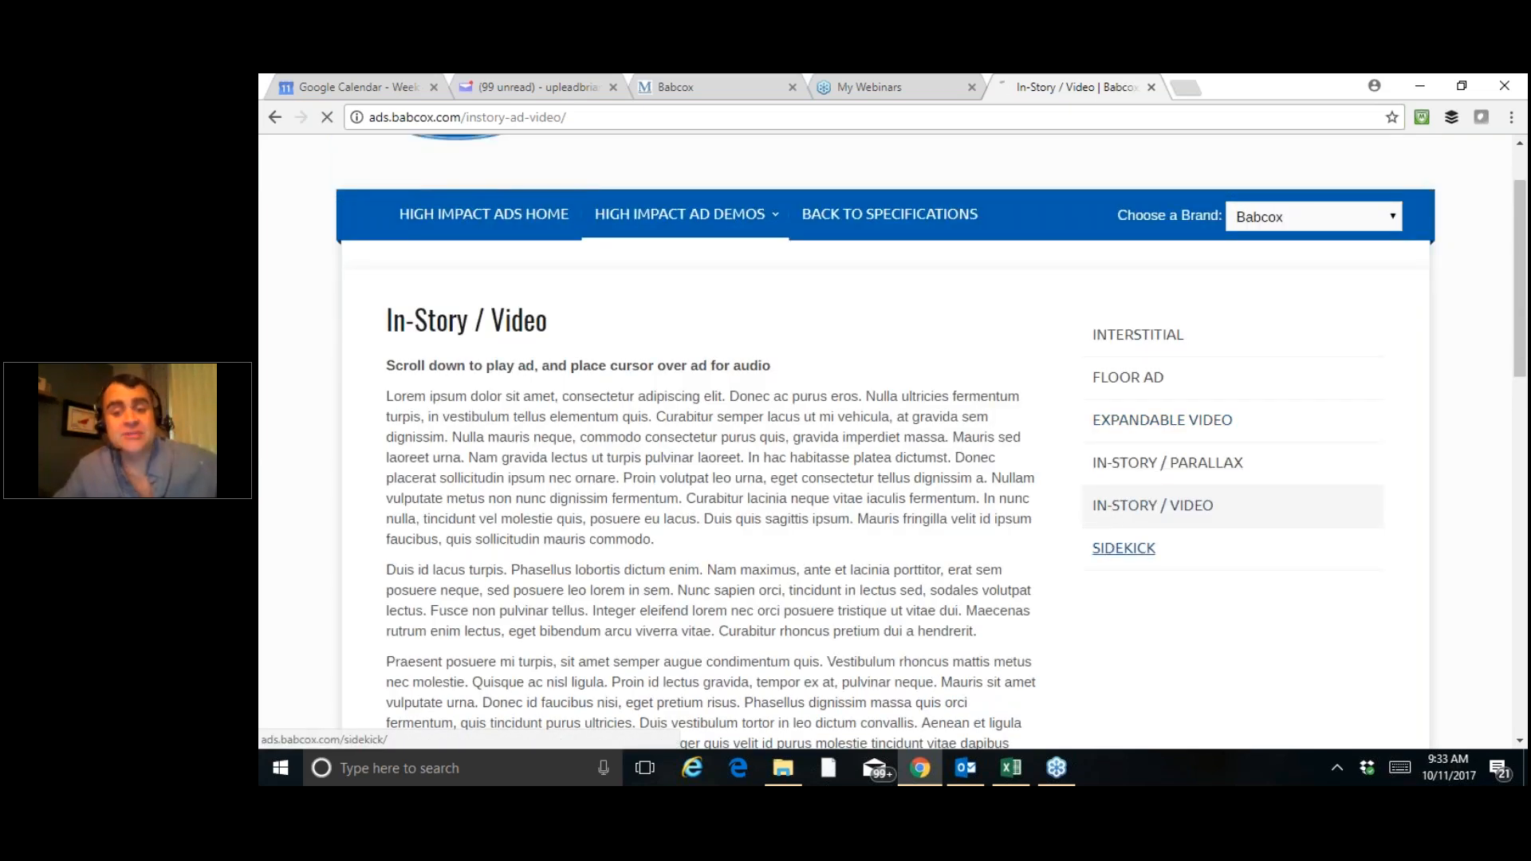
Load the Sidekick demo and view its purple 300x250 ad beside the article.
{"action": "left_click", "coordinate": [1123, 548]}
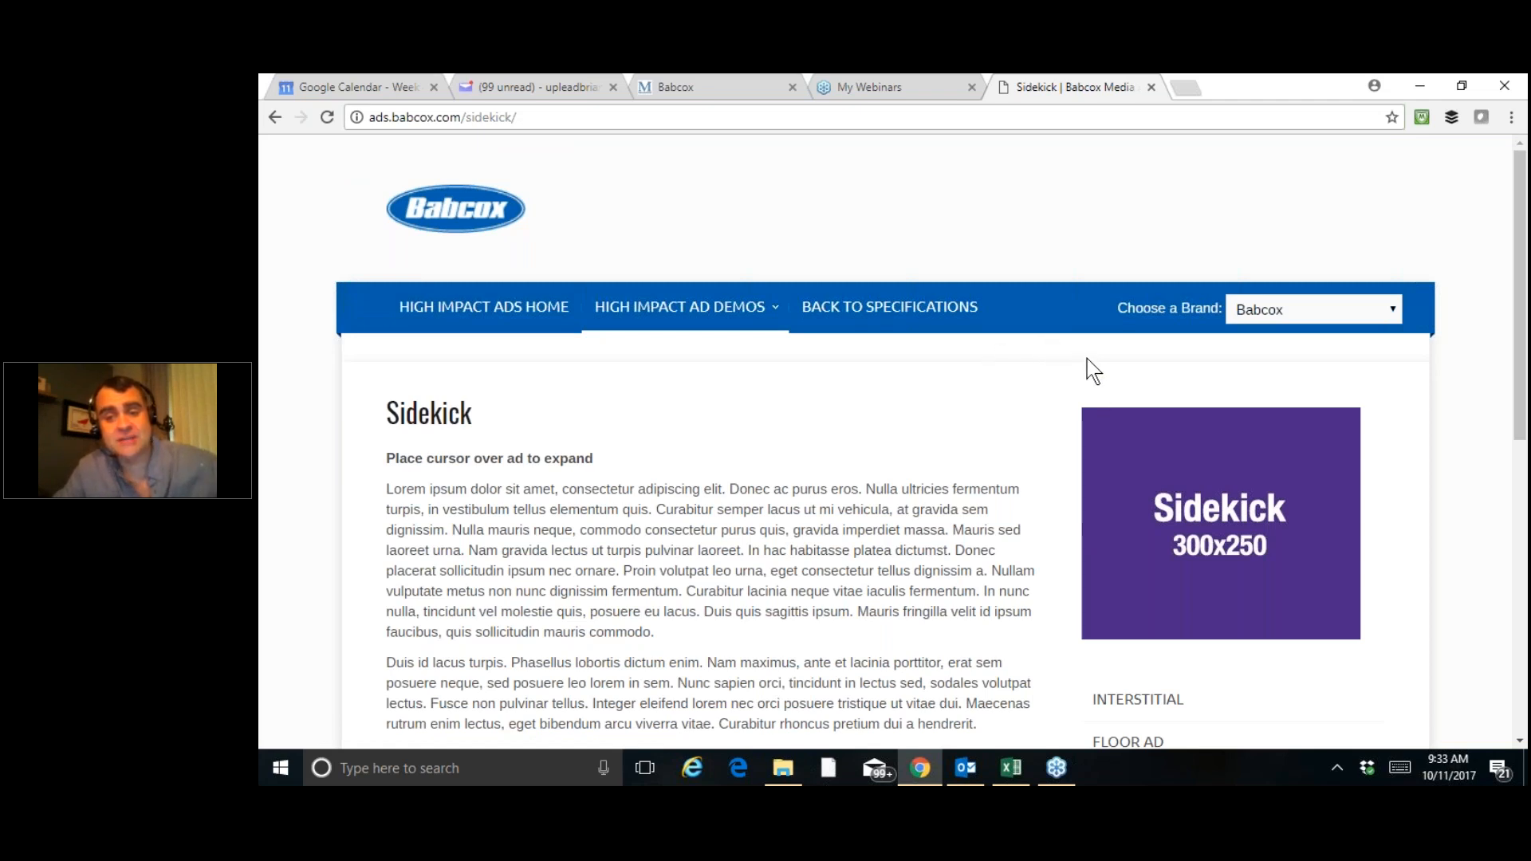
{"action": "mouse_move", "coordinate": [1206, 482]}
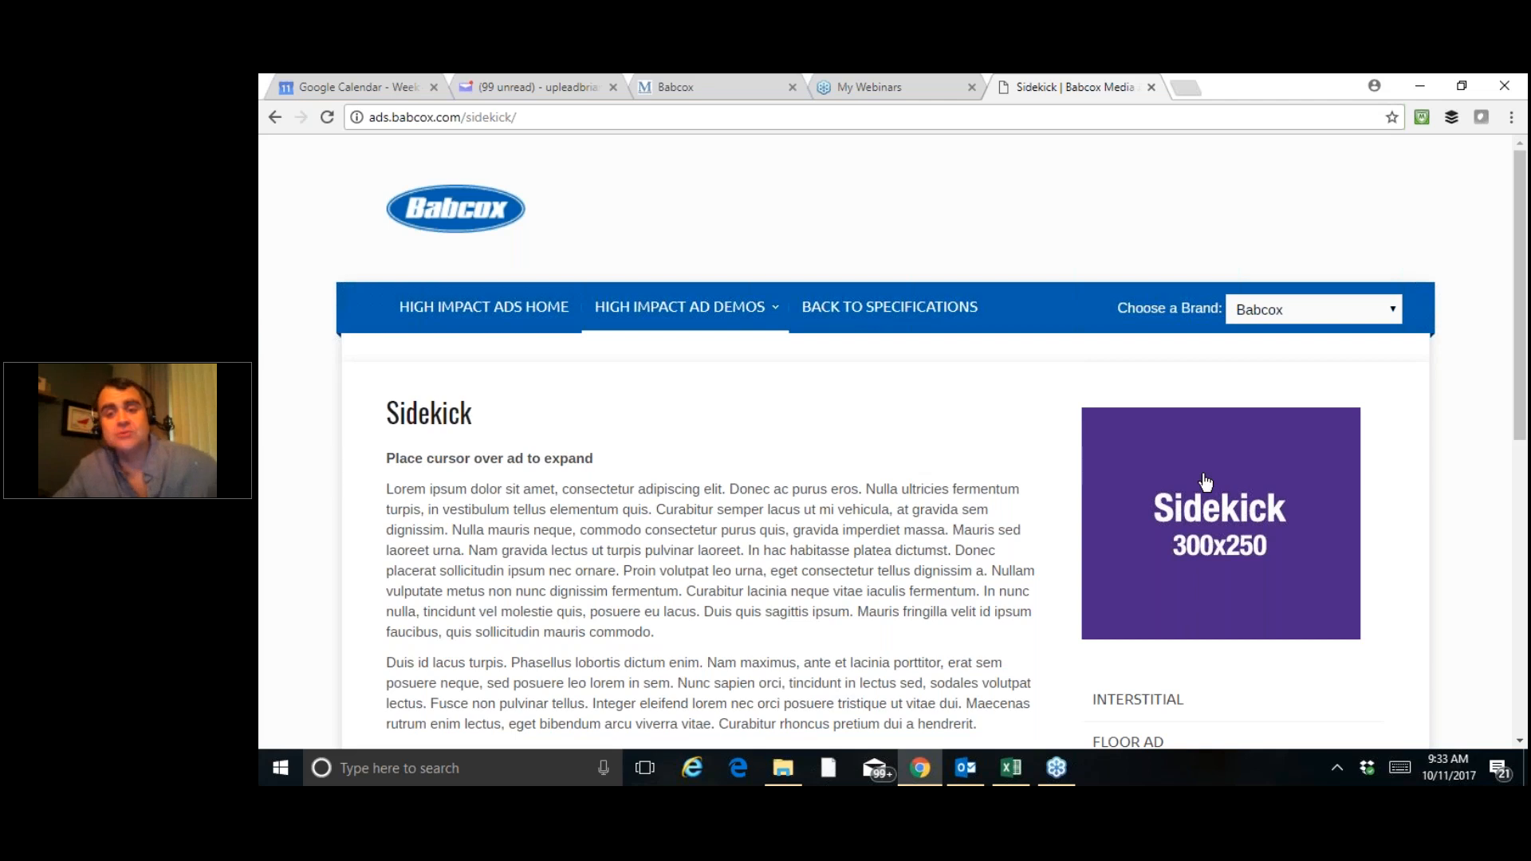
{"action": "scroll", "scroll_direction": "down", "scroll_amount": 3}
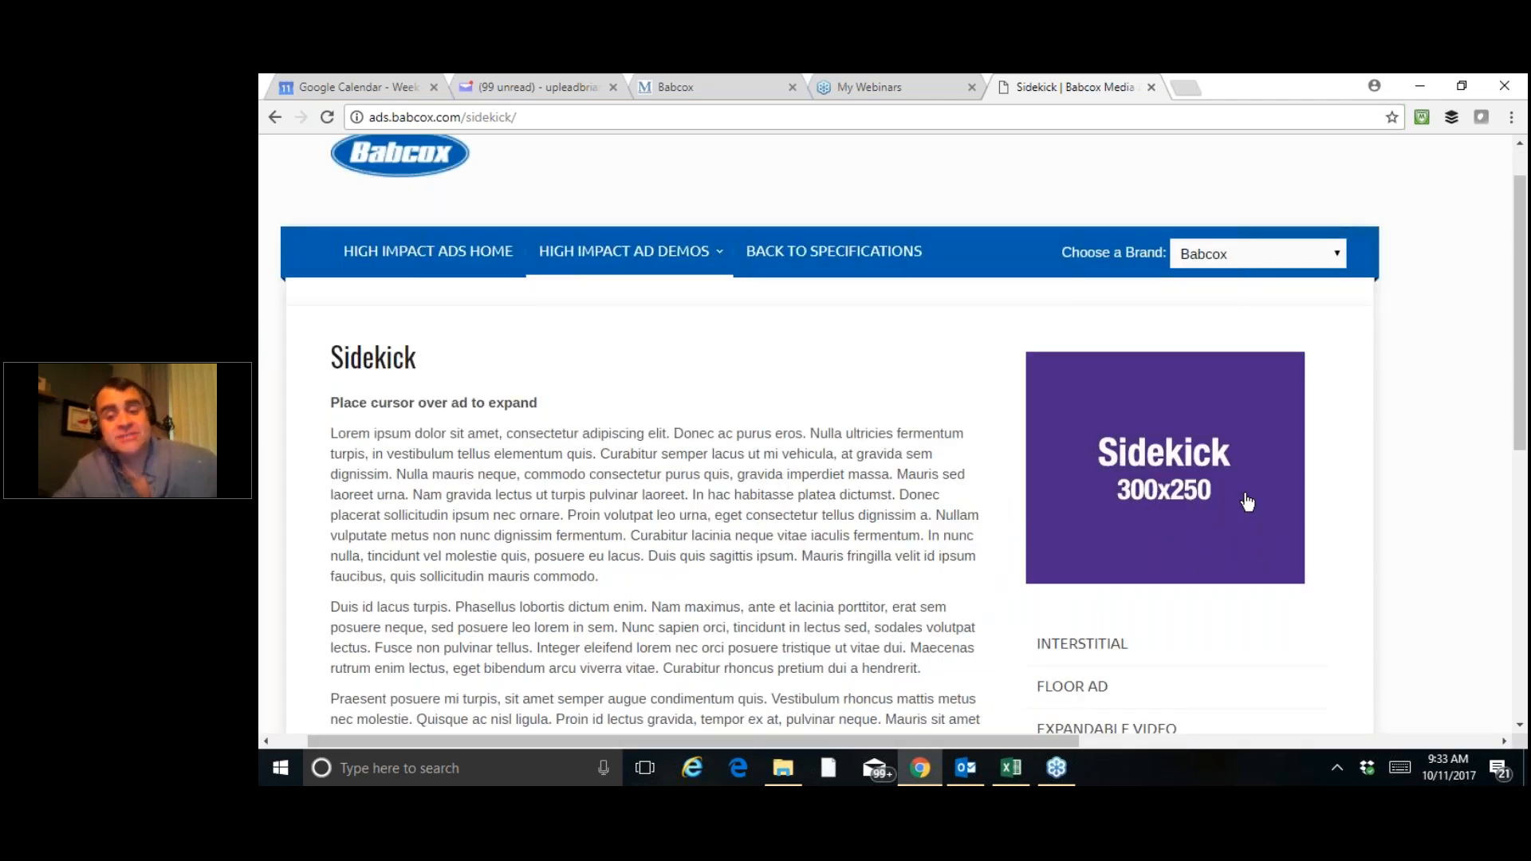